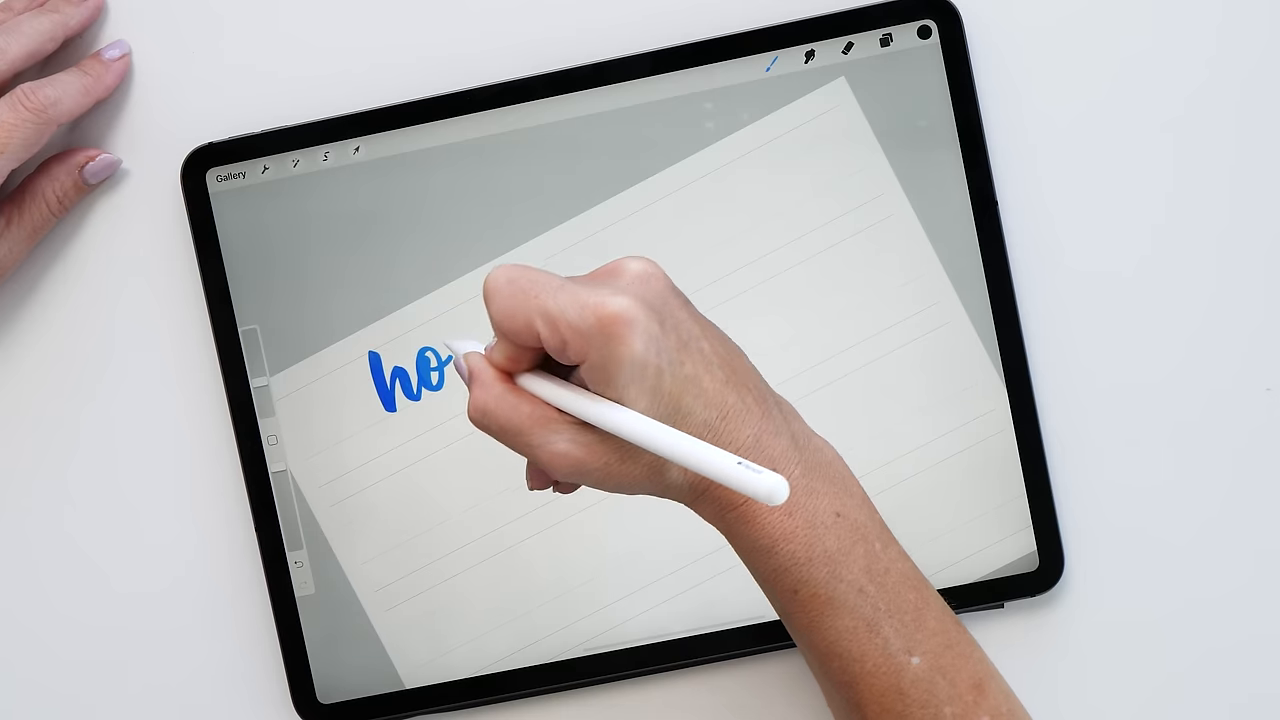
Letter 'how to adjust the Apple Pencil pressure curve!' over three lines with the gradient brush.
drag(450, 370, 530, 300)
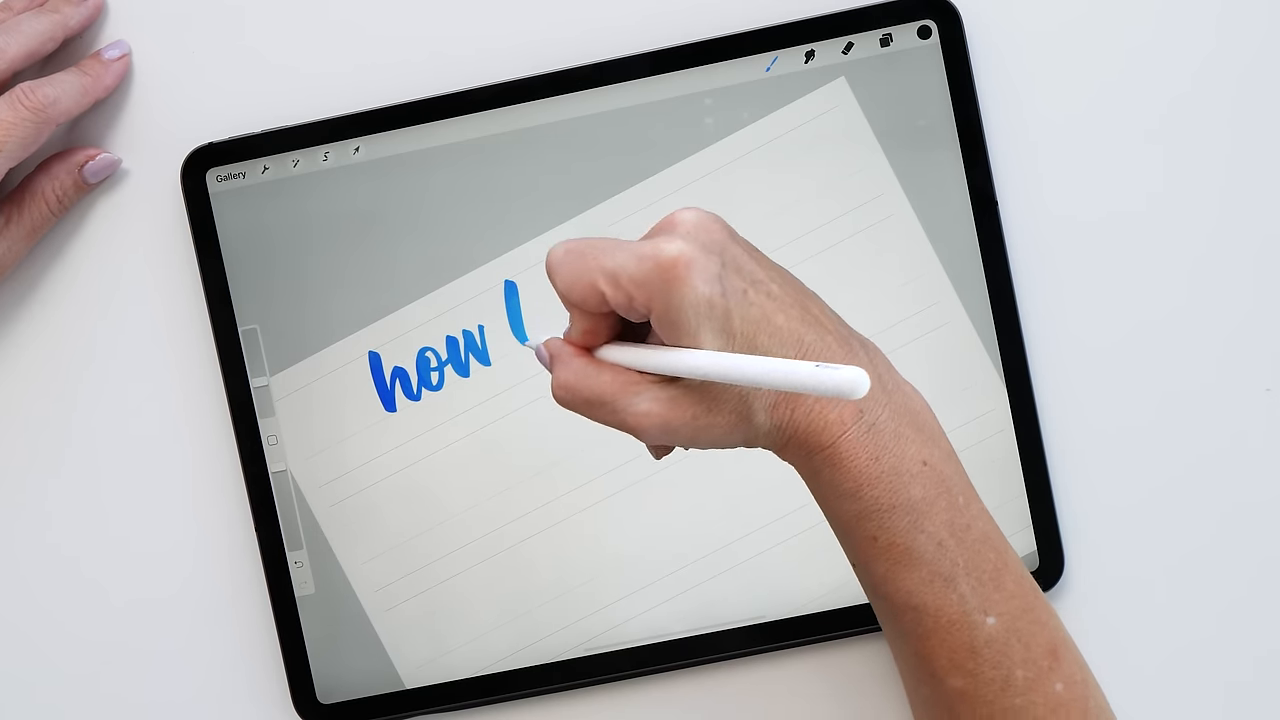
drag(540, 350, 600, 290)
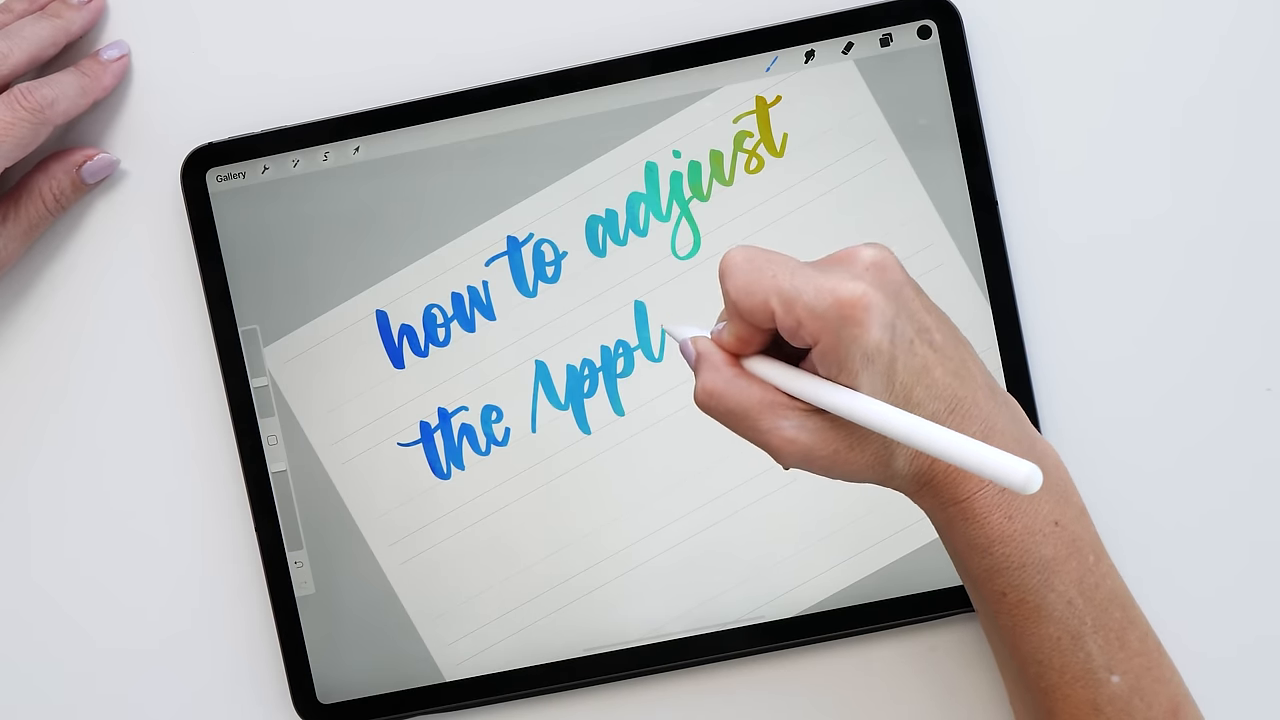
drag(660, 360, 710, 340)
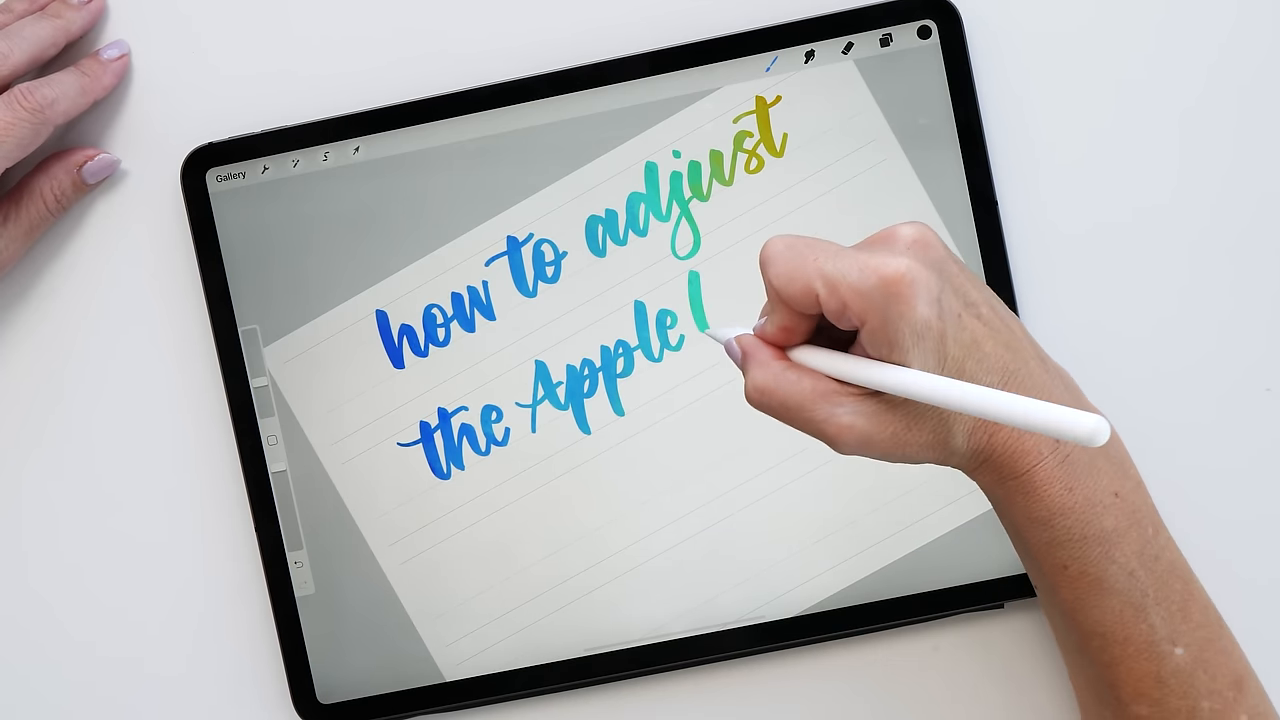
drag(700, 330, 730, 320)
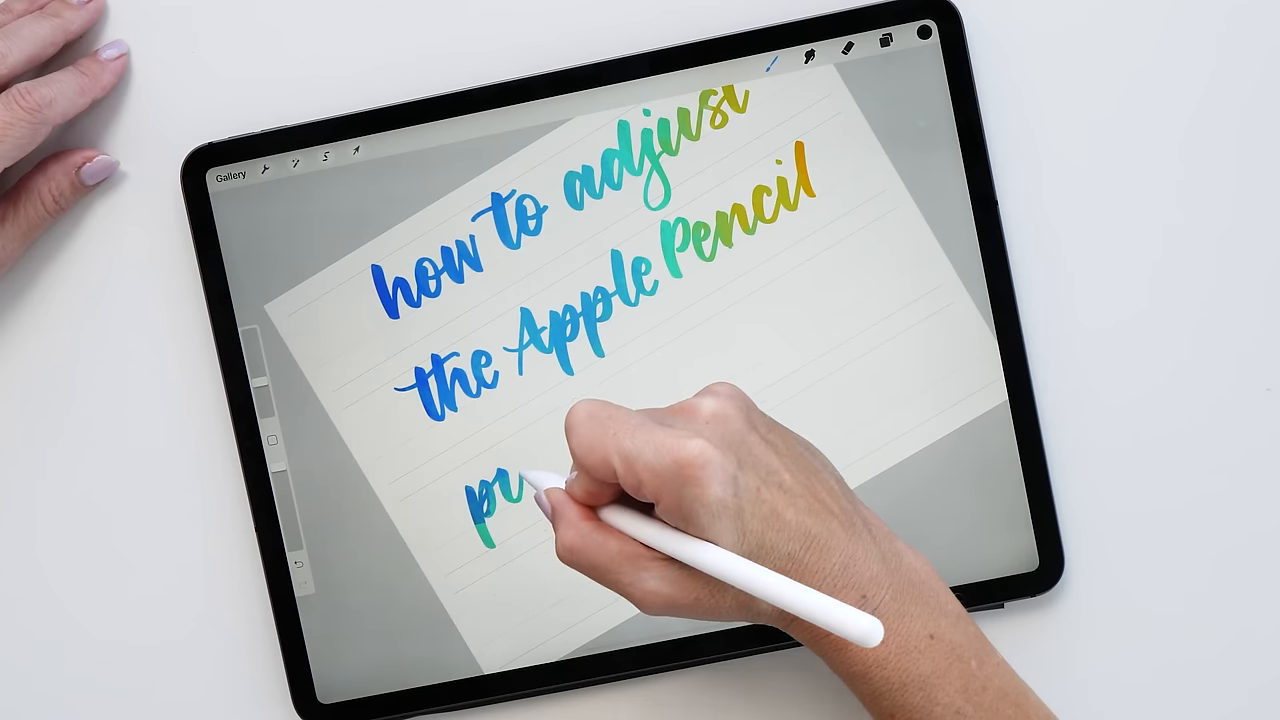
drag(500, 490, 600, 460)
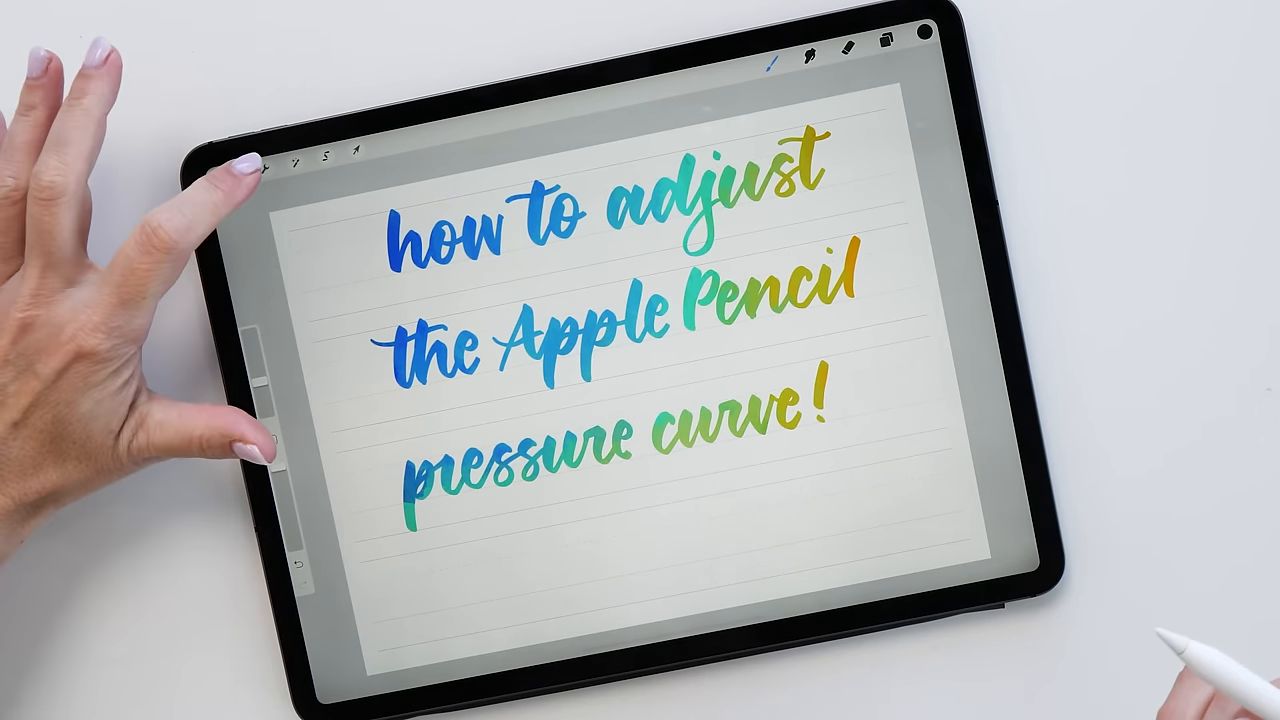
click(290, 160)
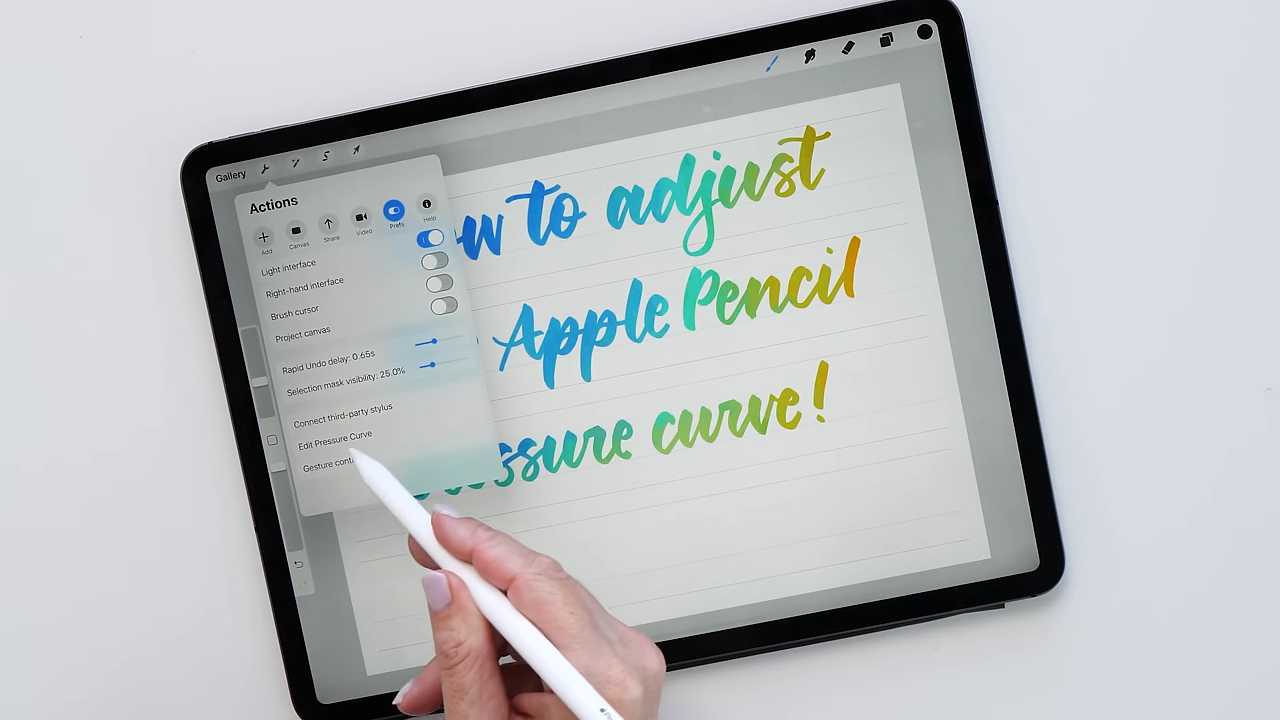
click(336, 436)
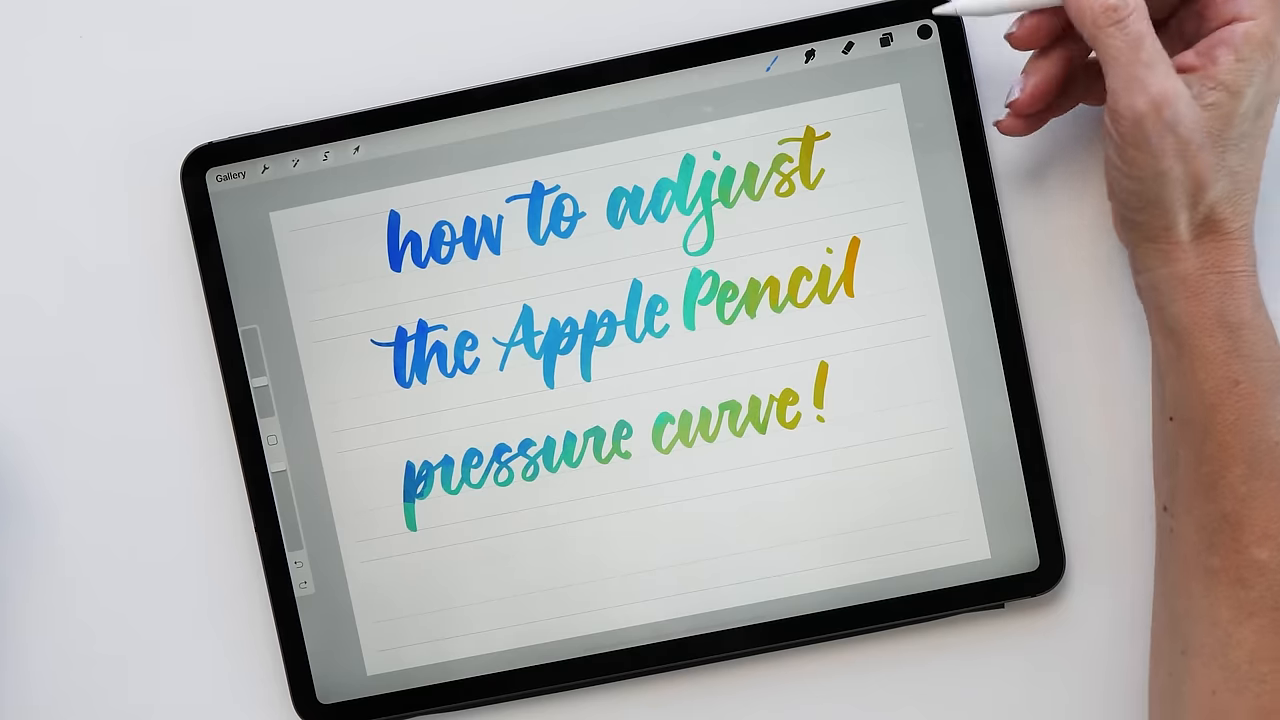
Hide the lettering layer and pick purple from Palettes for a blank lined test canvas.
click(890, 44)
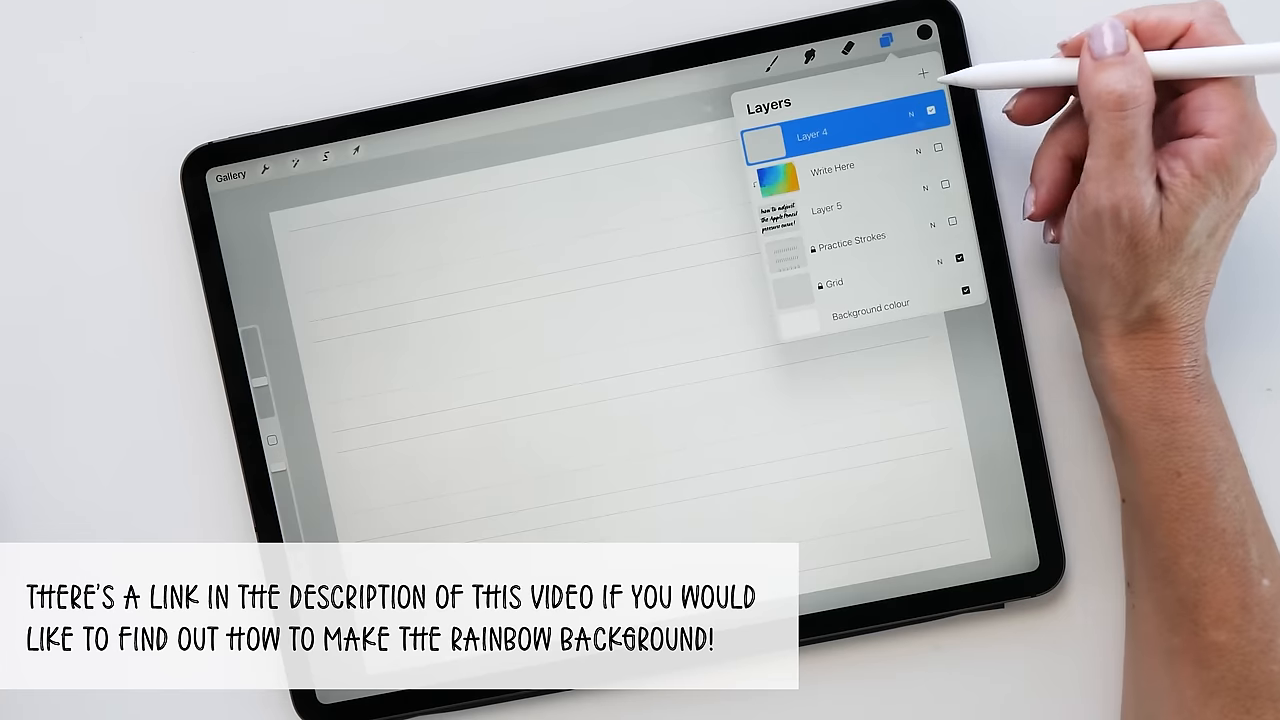
click(888, 40)
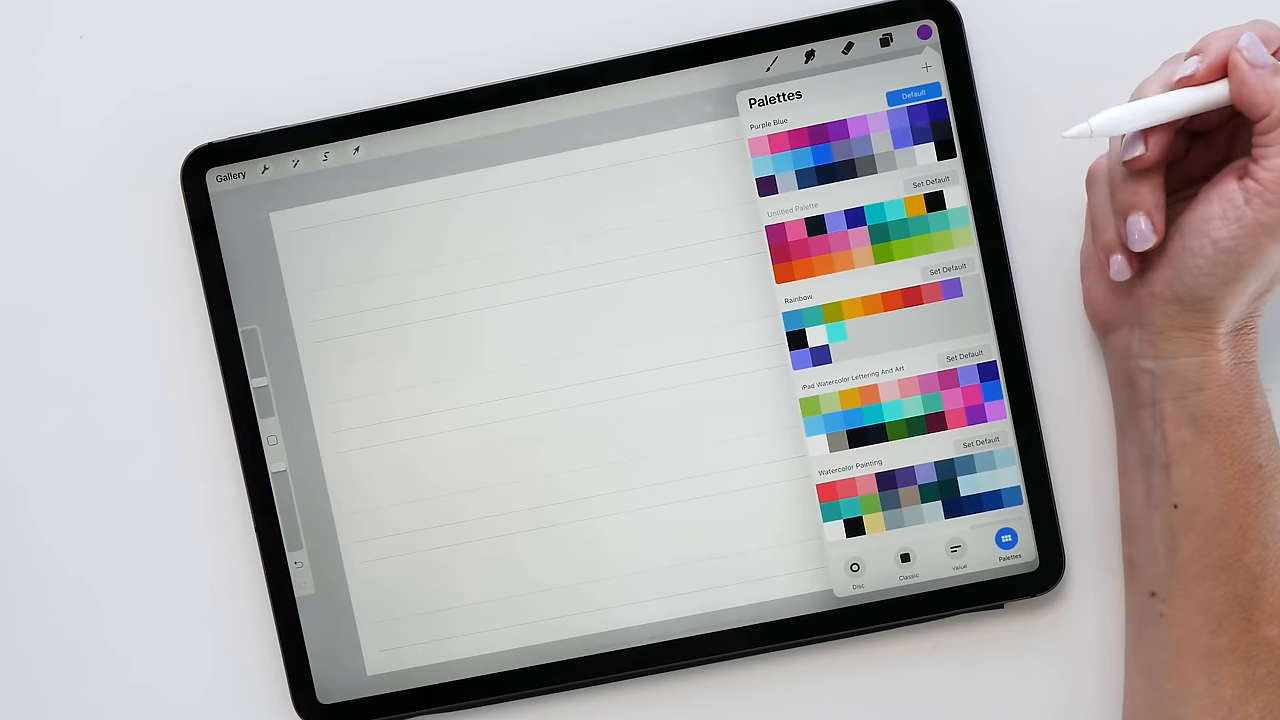
click(924, 32)
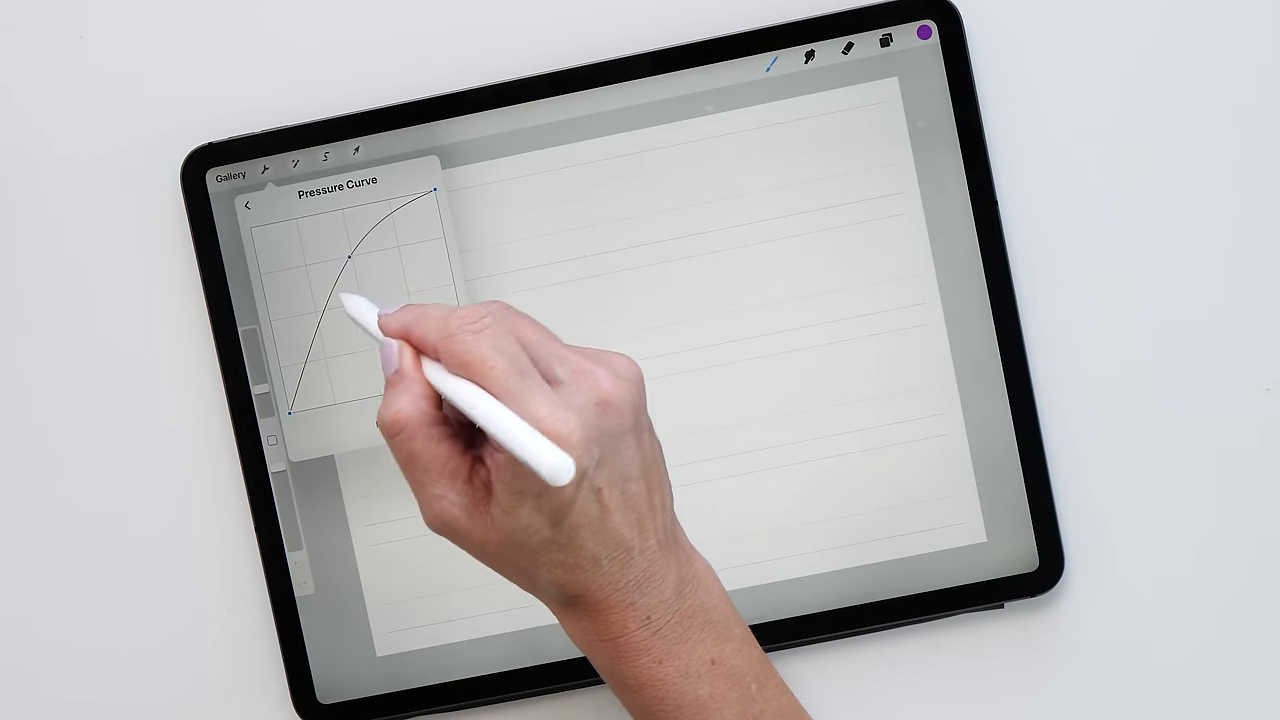
Reshape the pressure curve into a wavy S-curve, then reset it to a straight diagonal.
drag(344, 258, 370, 276)
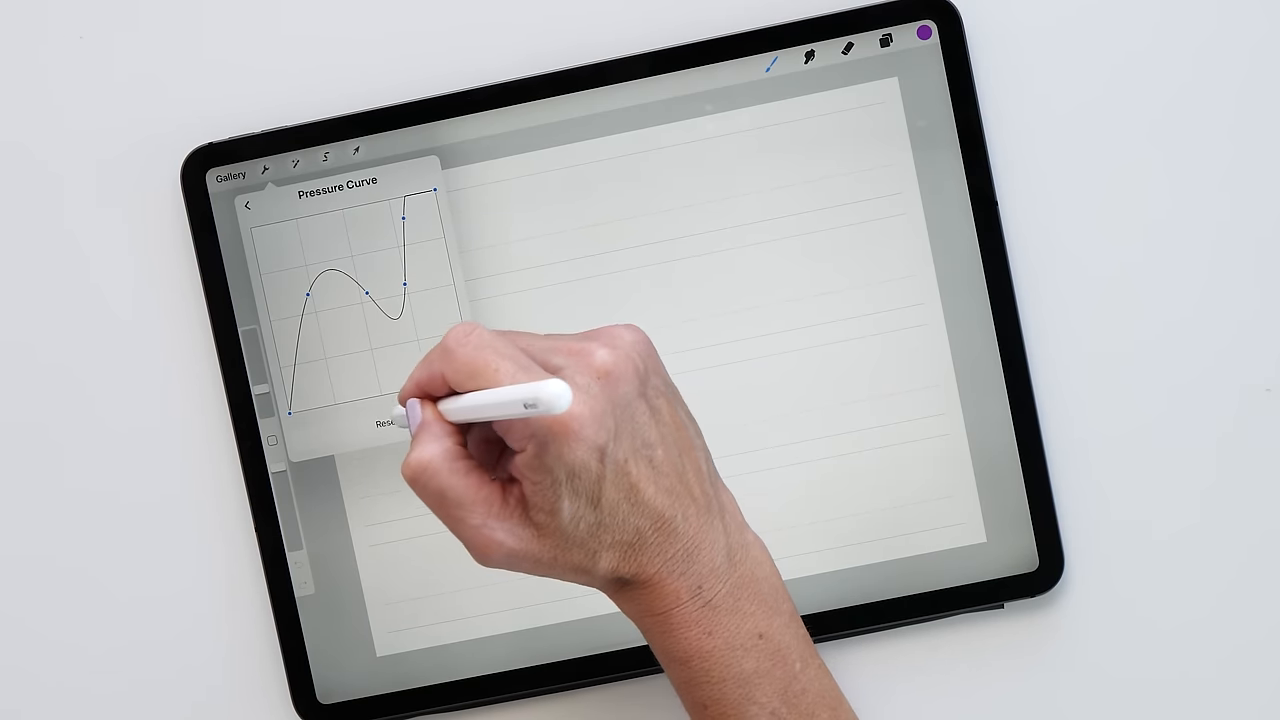
click(386, 420)
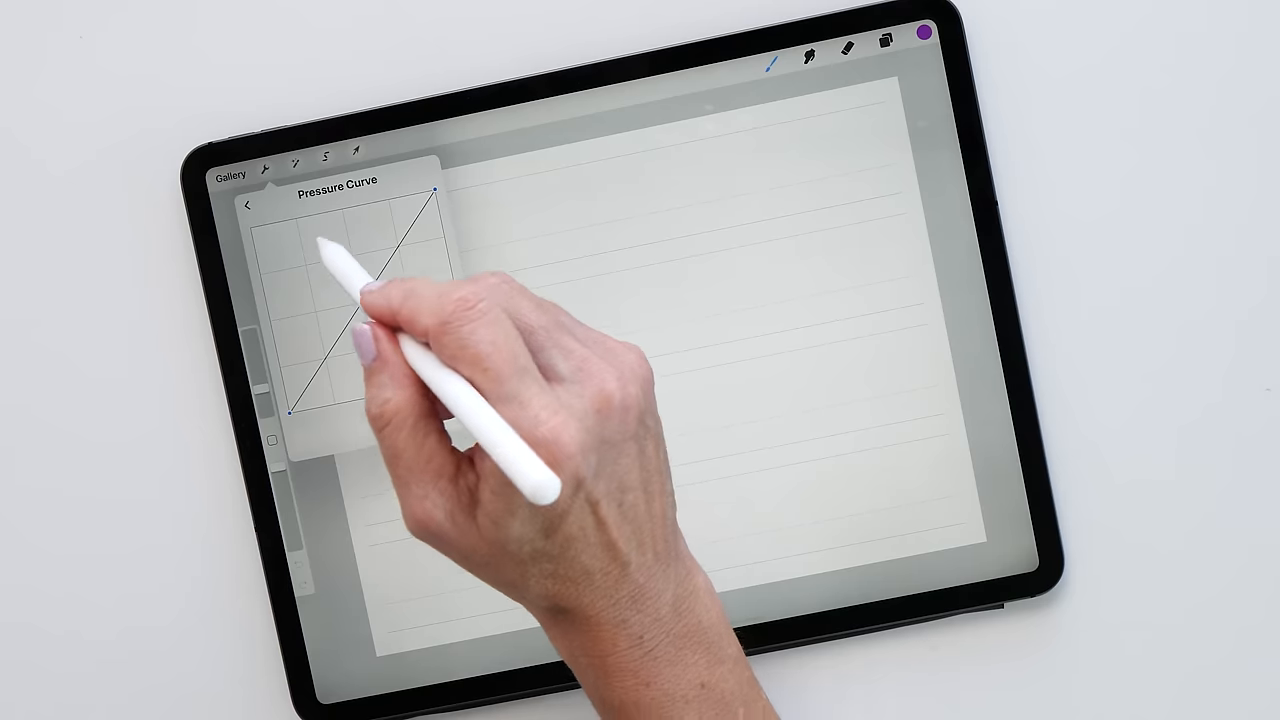
Draw a slanted purple test downstroke using the default linear pressure curve.
drag(436, 190, 436, 196)
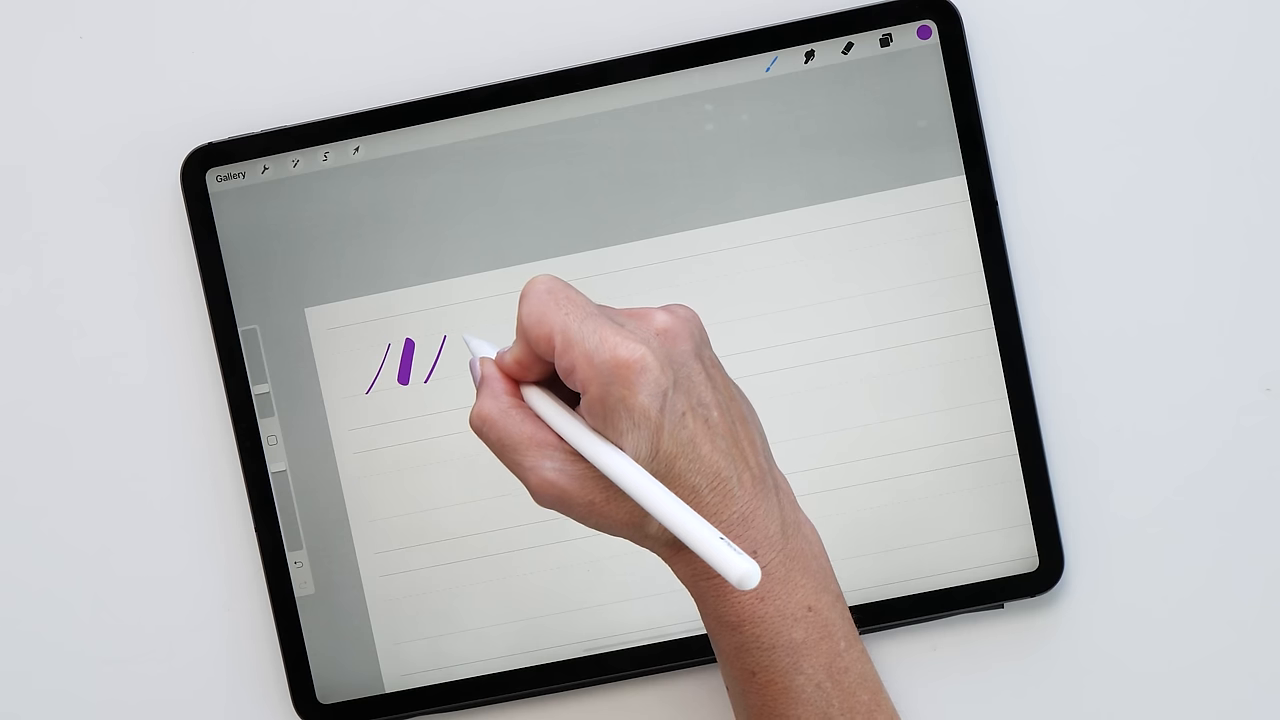
Add more thick purple downstrokes and a looped letter, then reopen Edit Pressure Curve.
drag(450, 360, 470, 330)
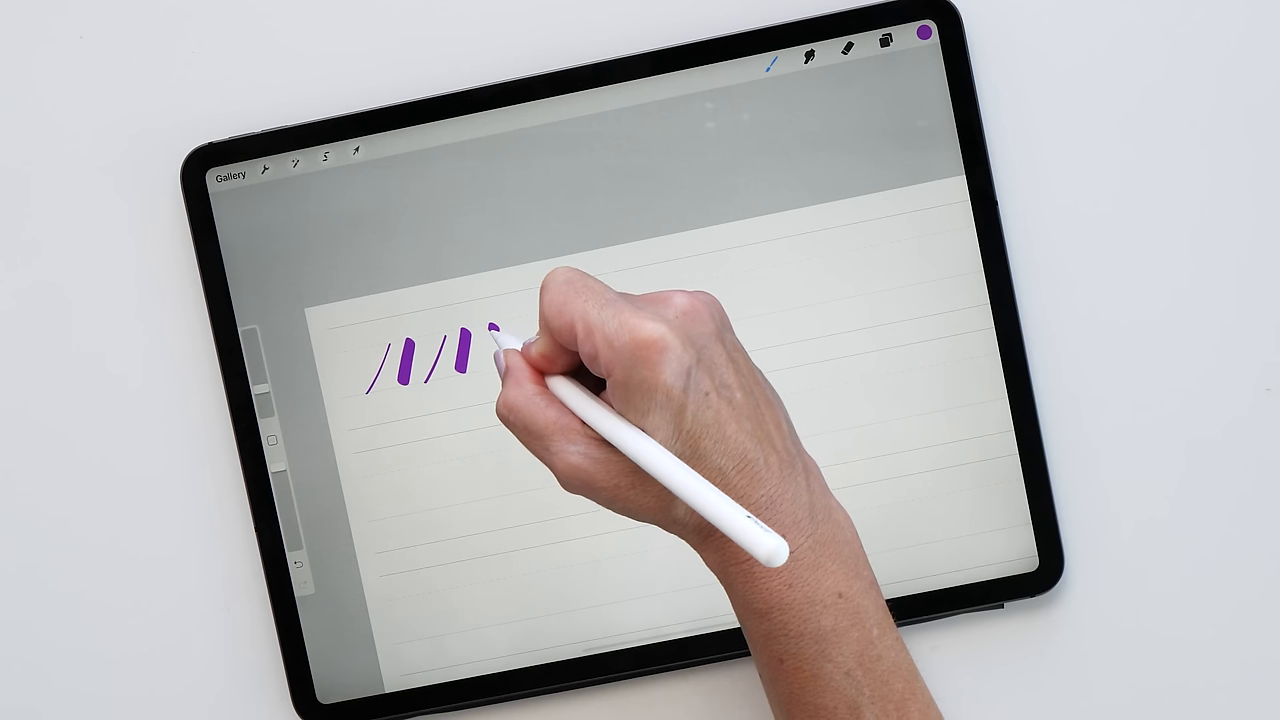
drag(490, 330, 490, 376)
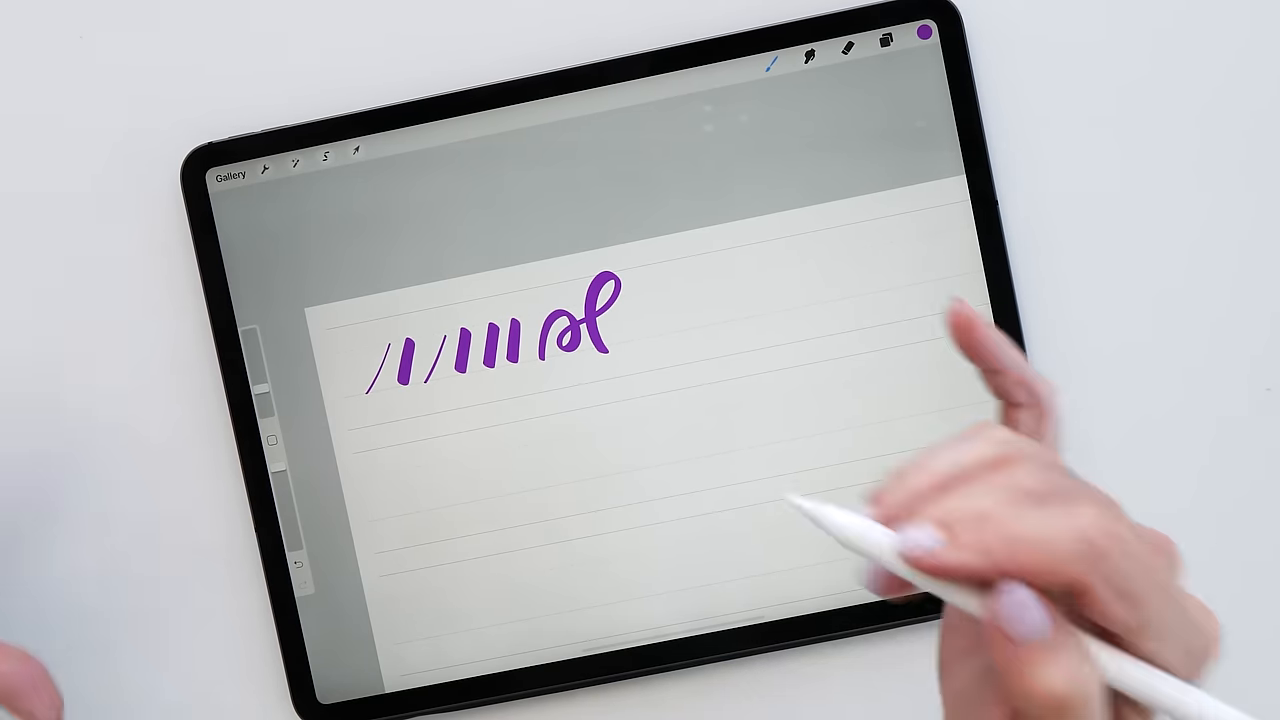
click(264, 170)
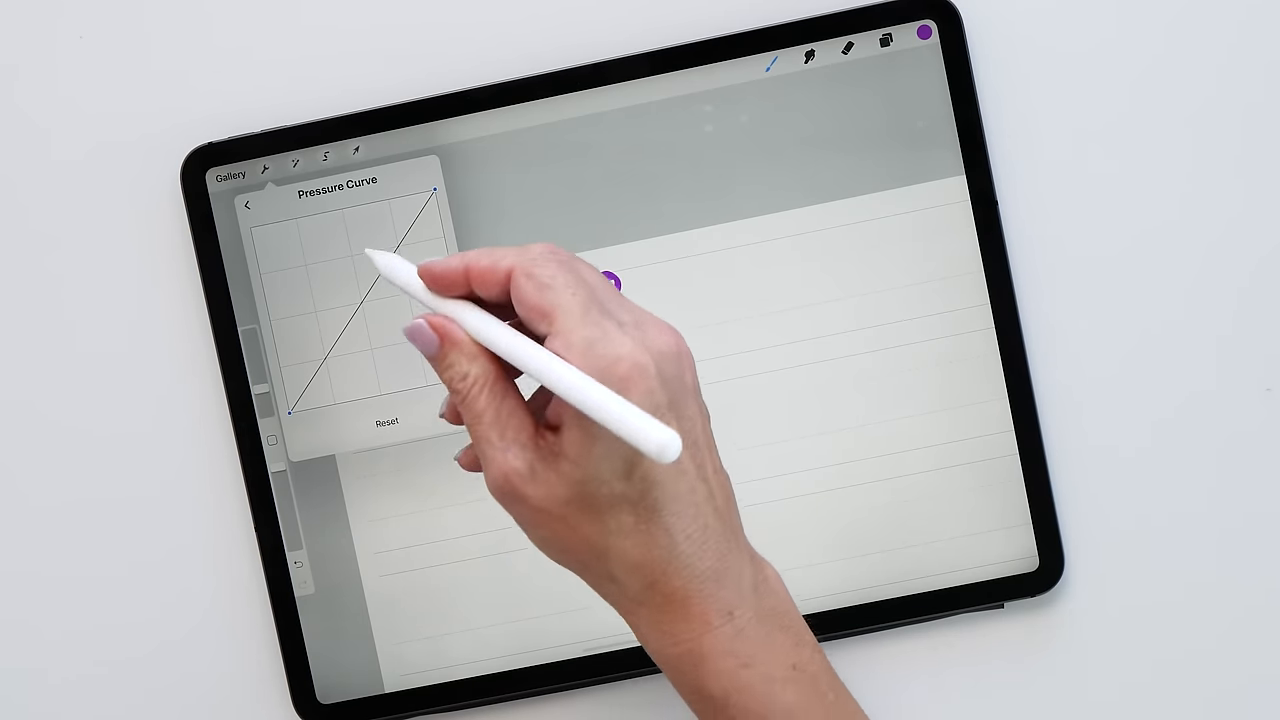
Steepen the pressure curve, then bend it into an upward-sweeping arc for looped strokes.
drag(370, 256, 400, 290)
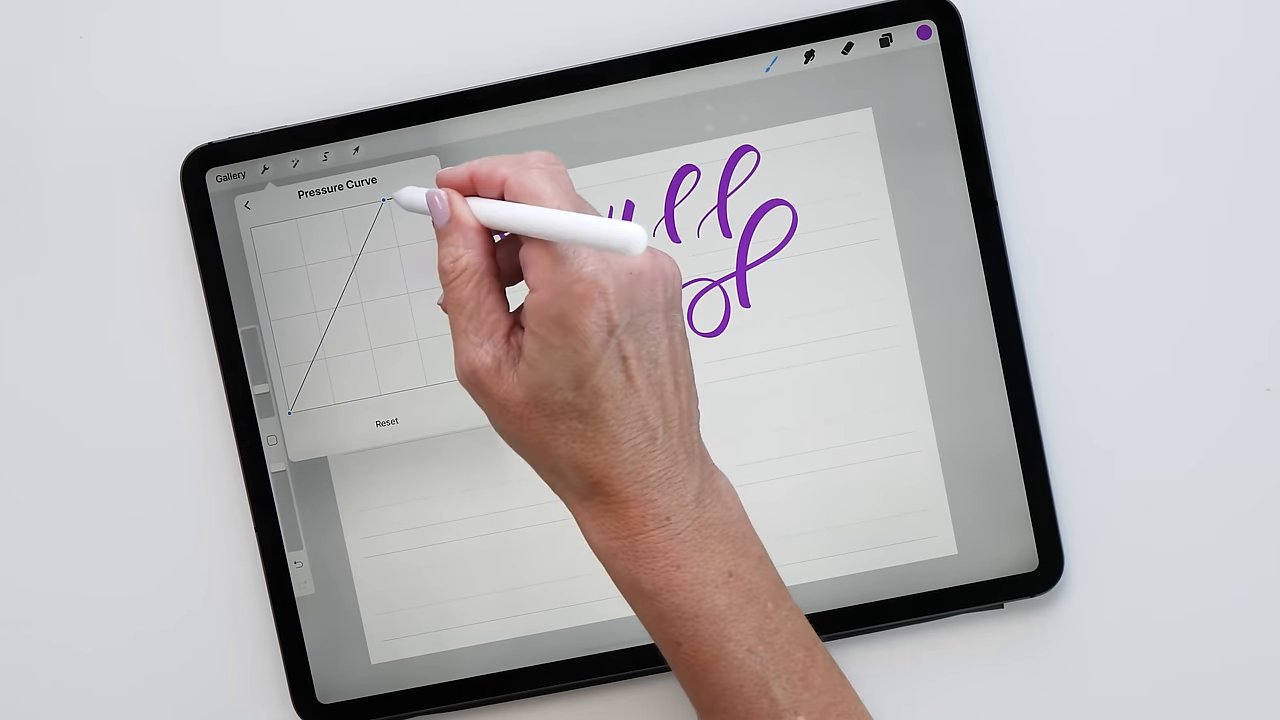
drag(384, 202, 440, 198)
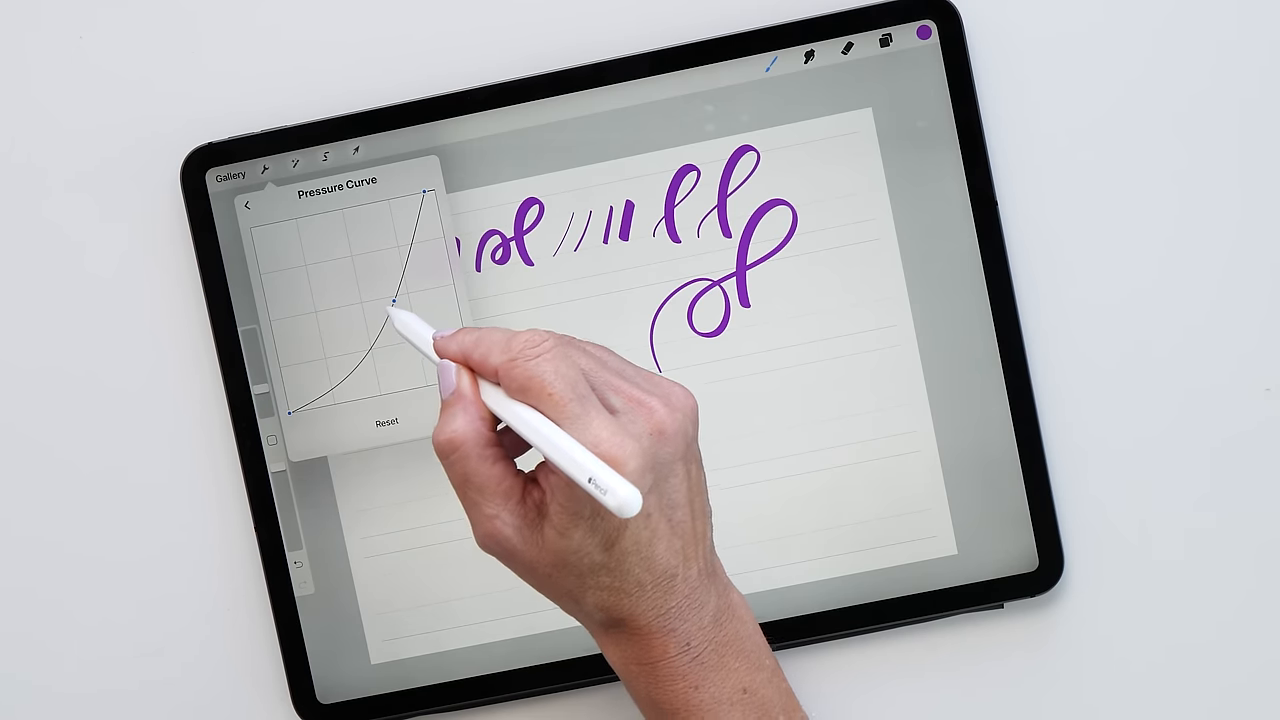
mouse_move(450, 350)
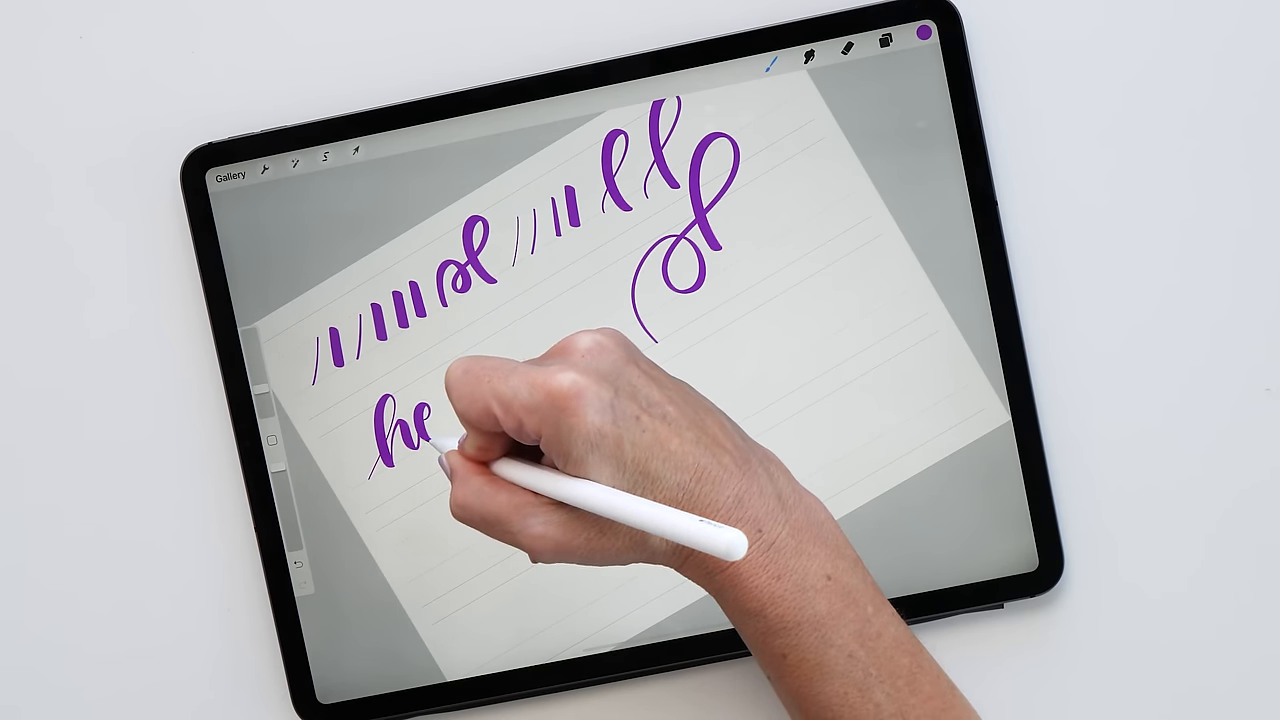
Write purple 'hello' words under the strokes, then reopen the linear pressure curve editor.
drag(430, 440, 470, 420)
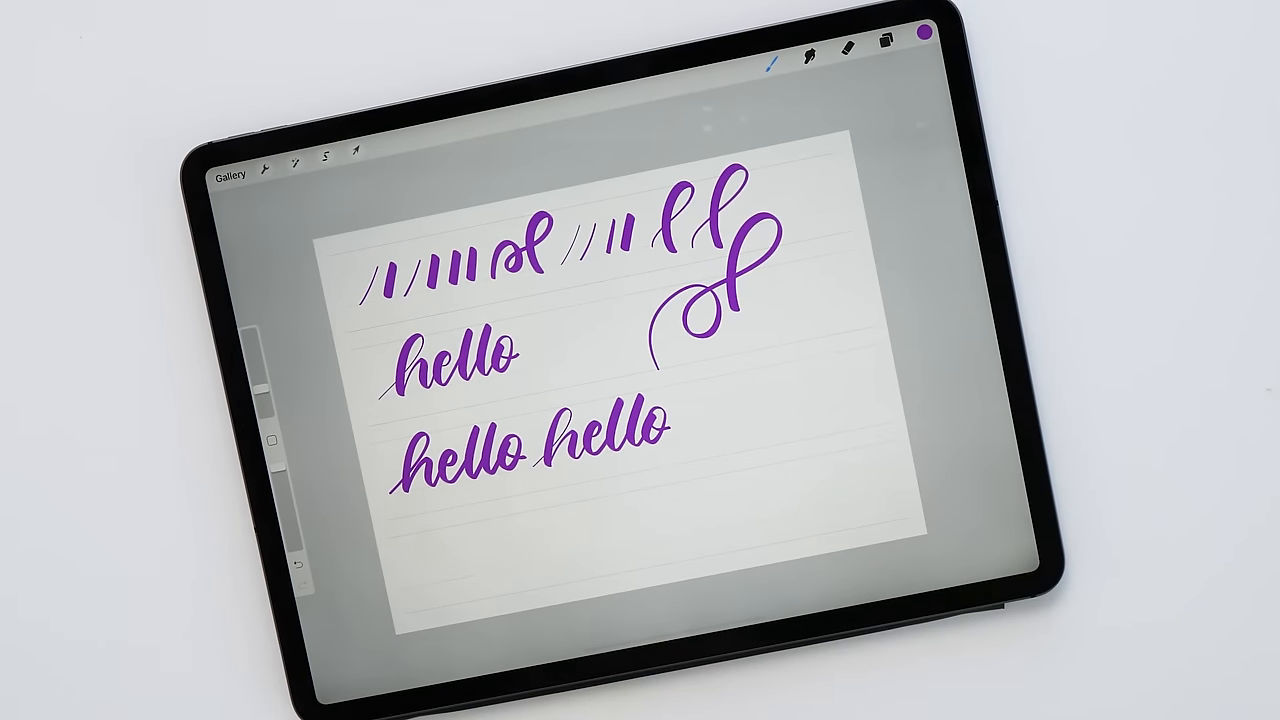
click(264, 168)
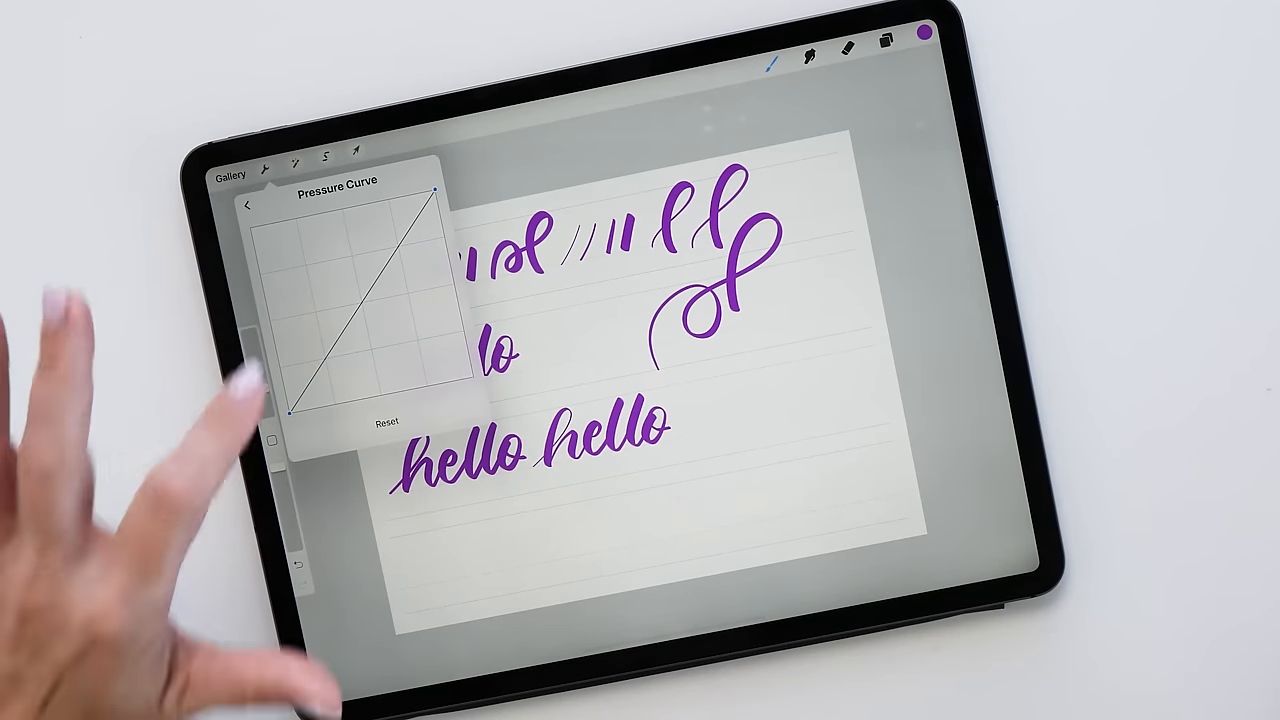